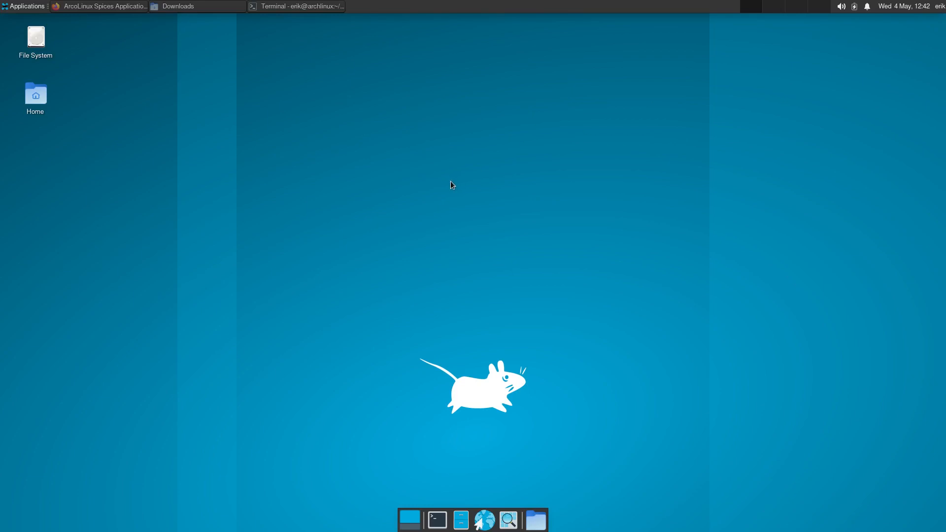
Show the arcolinux.info section with Tweak Tool, Spices Application and Desktop Trasher in Firefox
click(99, 6)
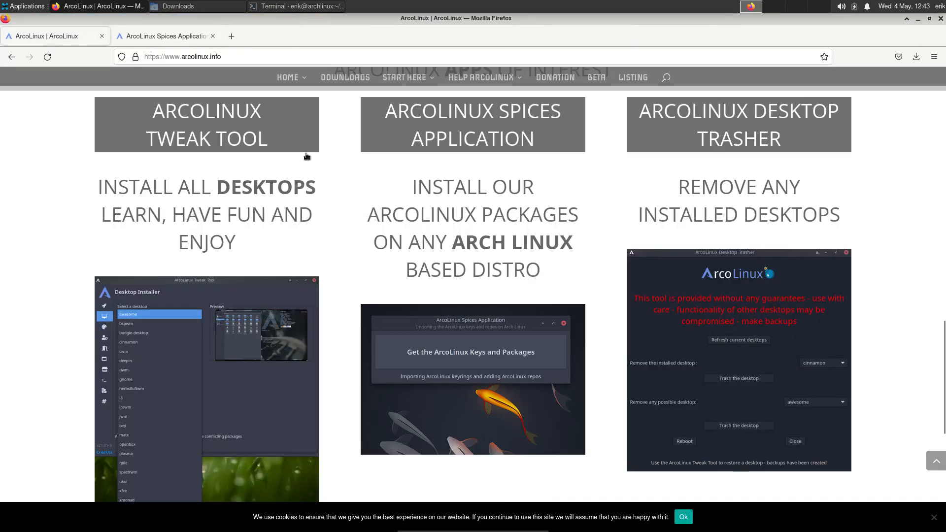
click(181, 57)
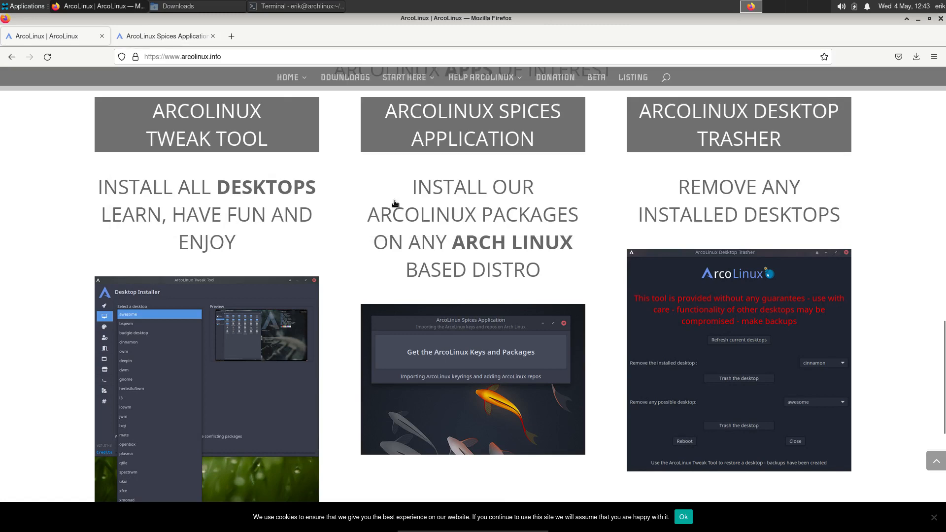
mouse_move(327, 180)
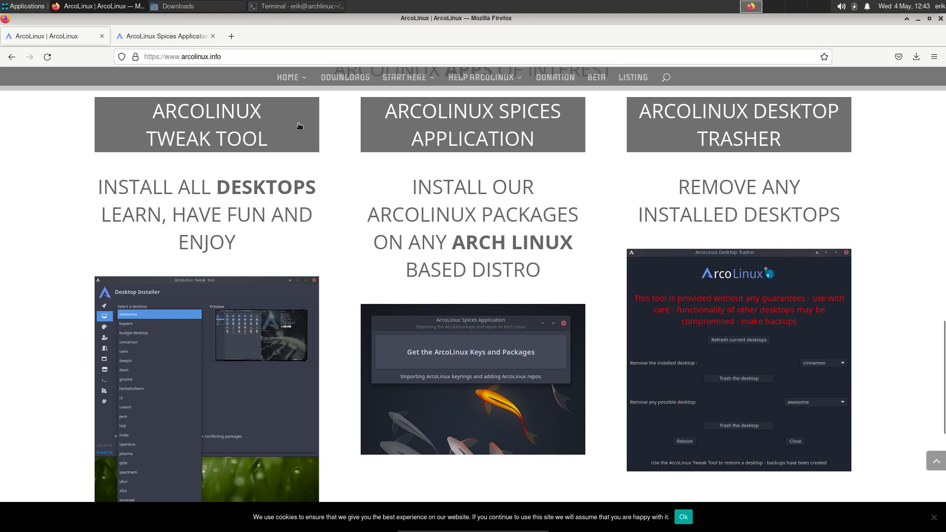
mouse_move(486, 140)
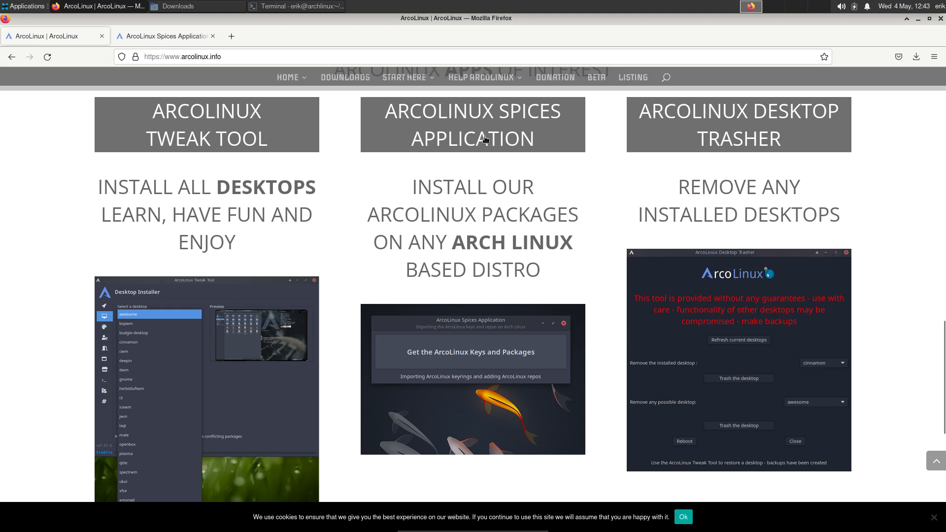
mouse_move(436, 366)
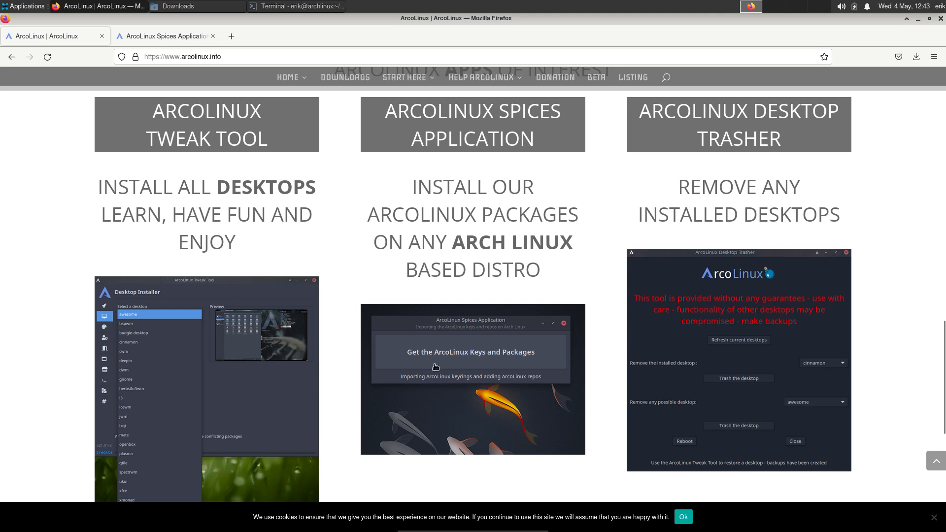
mouse_move(515, 360)
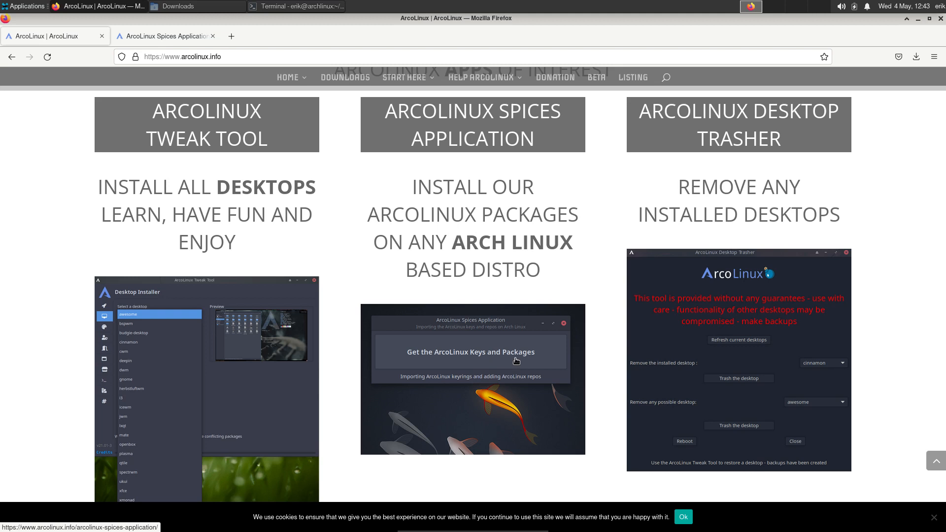
mouse_move(454, 363)
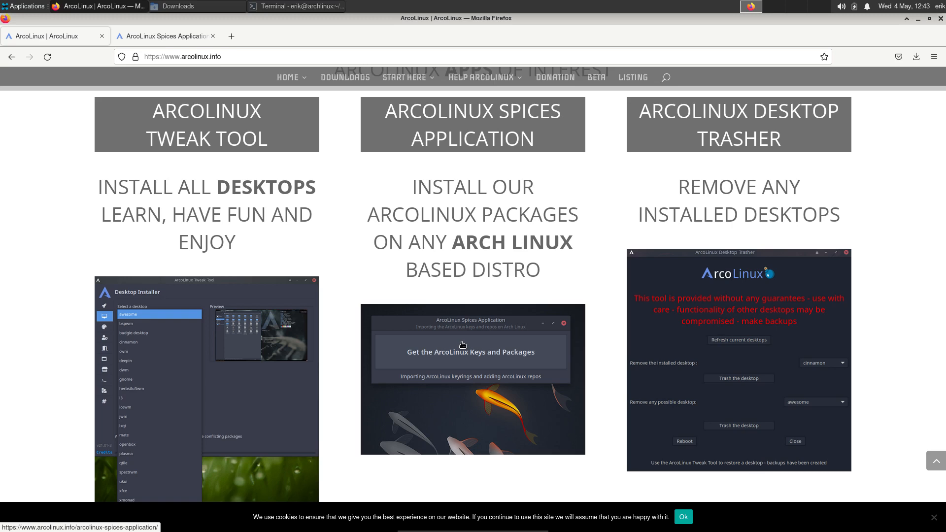
Open the ArcoLinux Spices Application page and download its package
click(163, 36)
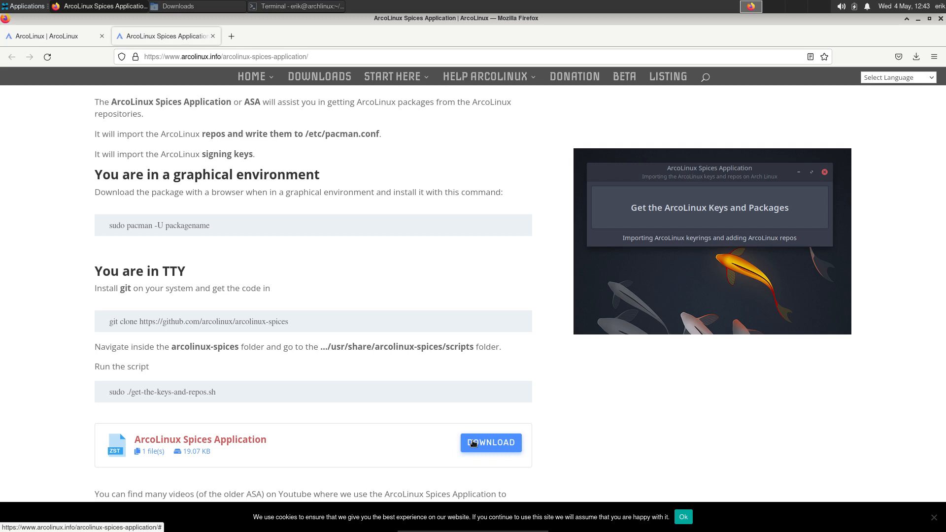
mouse_move(480, 433)
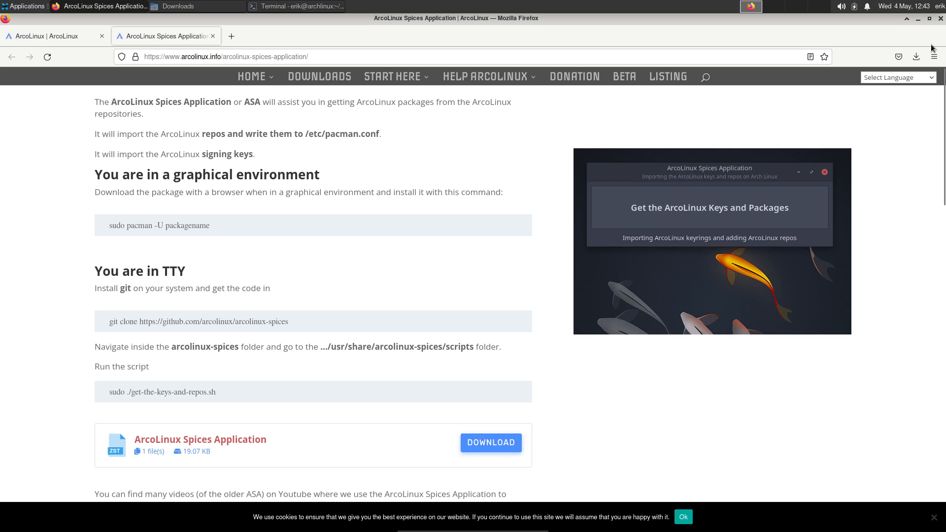
mouse_move(504, 438)
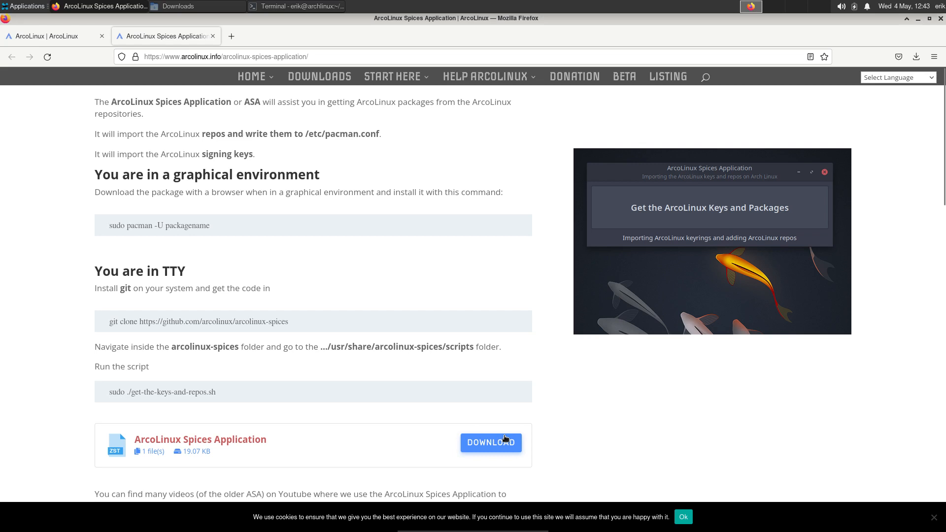
click(916, 56)
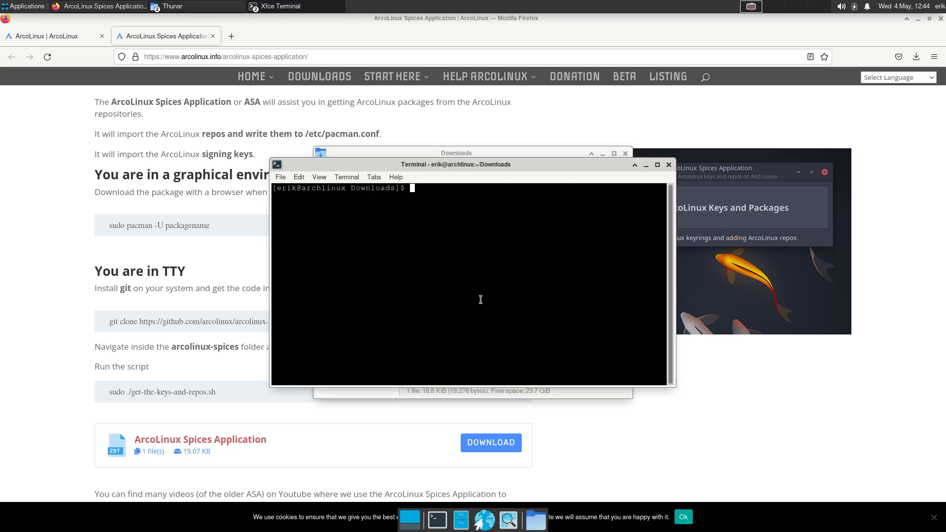
Install arcolinux-spices-git-22.05-03-any.pkg.tar.zst via sudo pacman -U, then hide the terminal and Downloads folder
drag(455, 164, 594, 240)
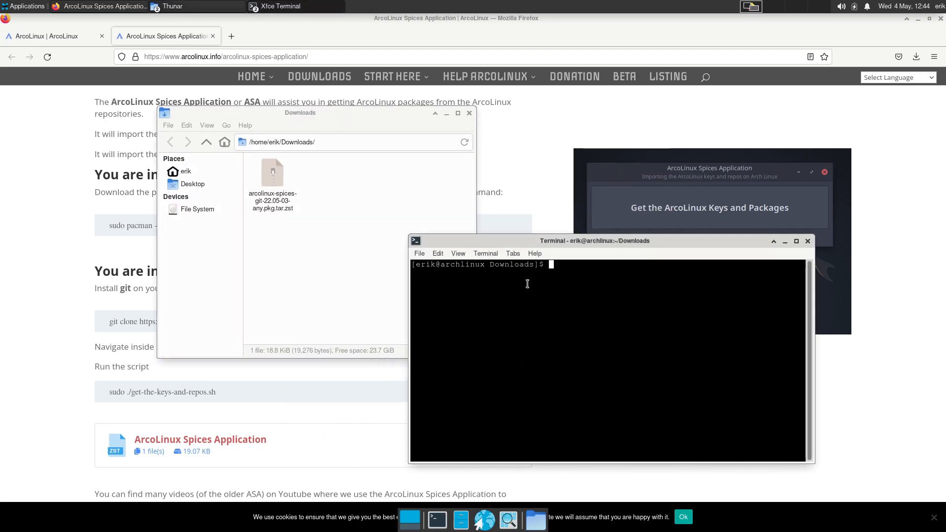
text(sudo pacman)
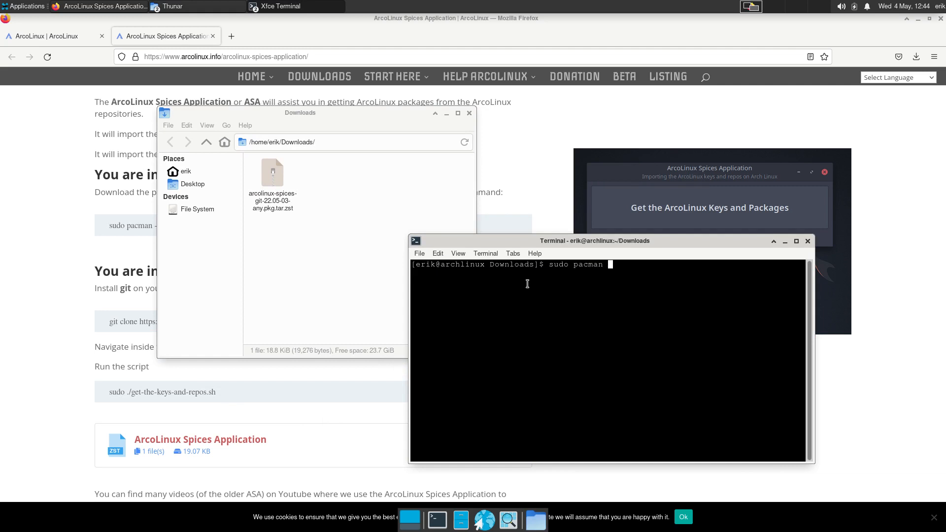
text(-U)
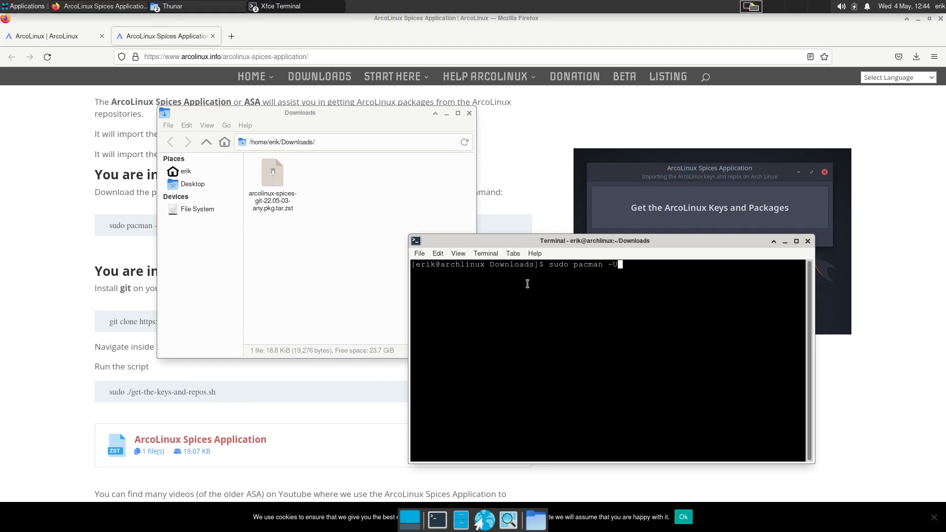
text(arcolinux-spices-git-22.05-03-any.pkg.tar.zst)
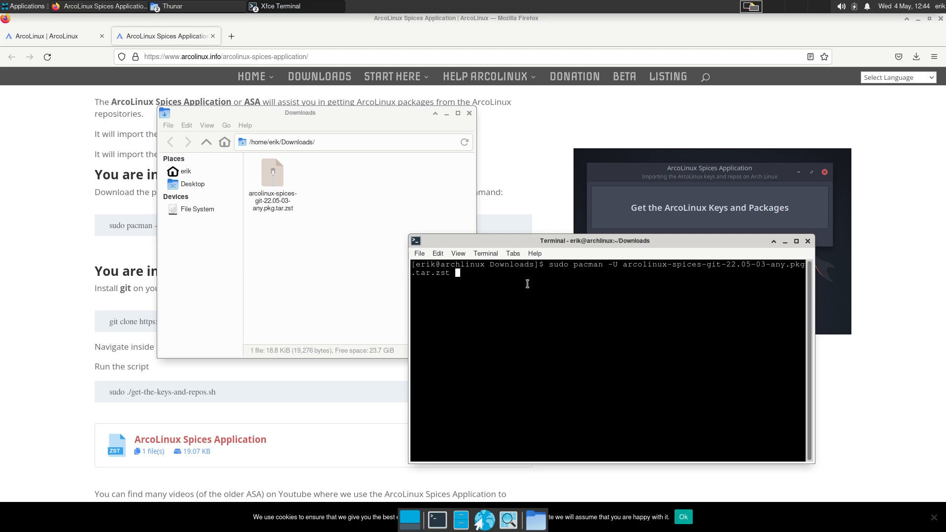
key(Return)
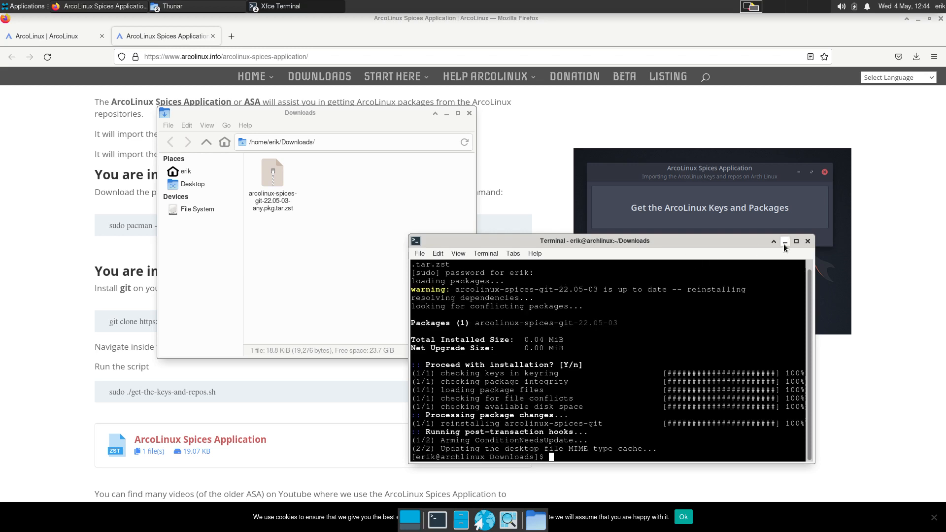
click(785, 241)
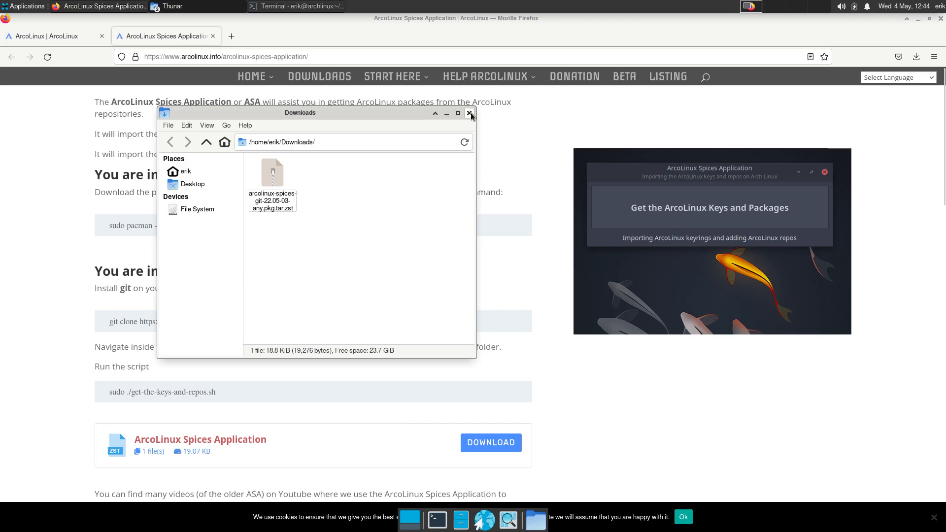
click(470, 113)
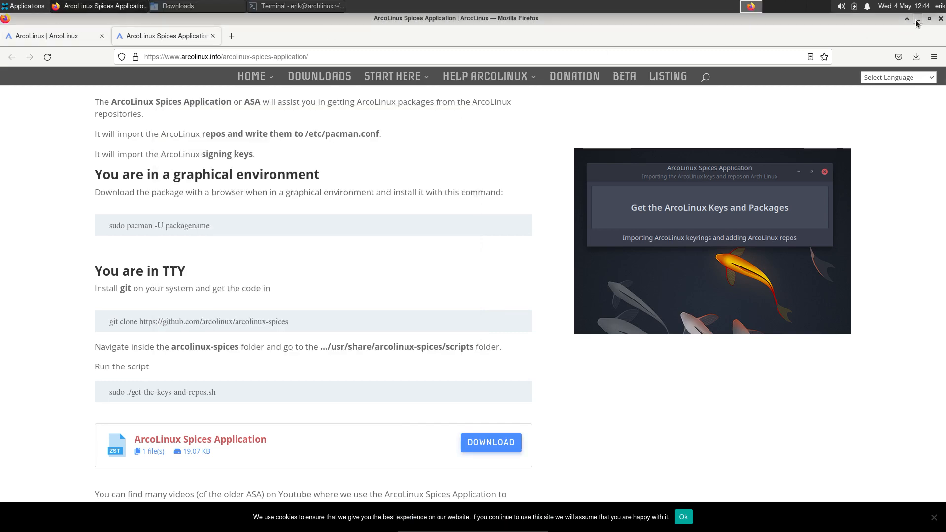
Minimize Firefox and launch ArcoLinux Spices, reaching the superuser authentication prompt
click(26, 6)
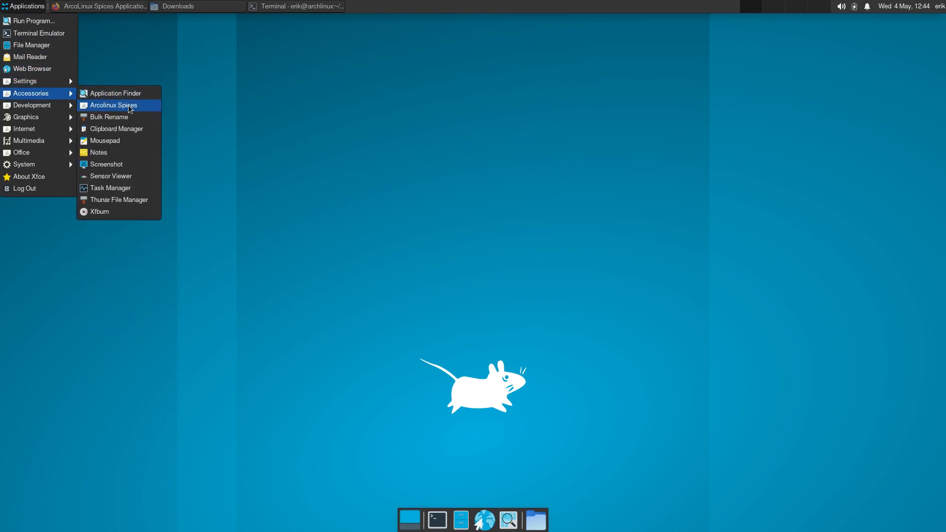
click(113, 105)
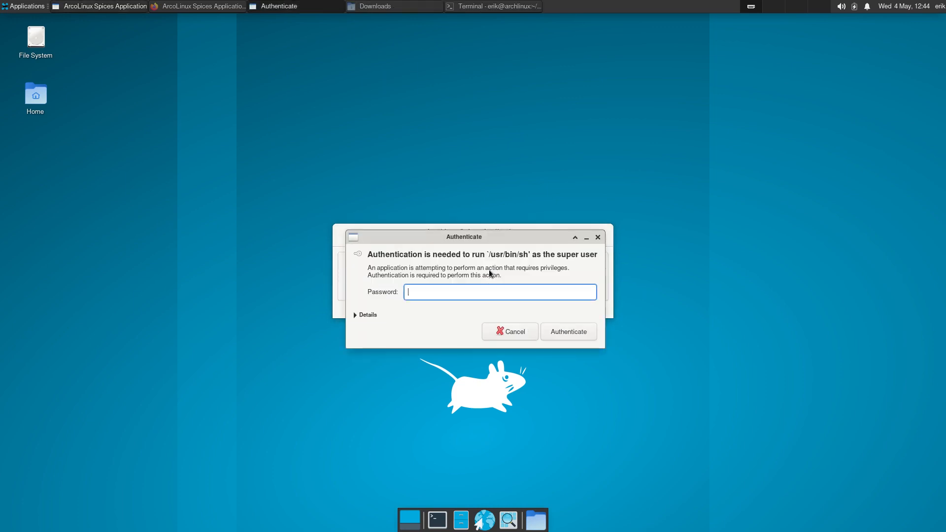
Authenticate, let Spices import the ArcoLinux keys and repos, then close it
click(567, 331)
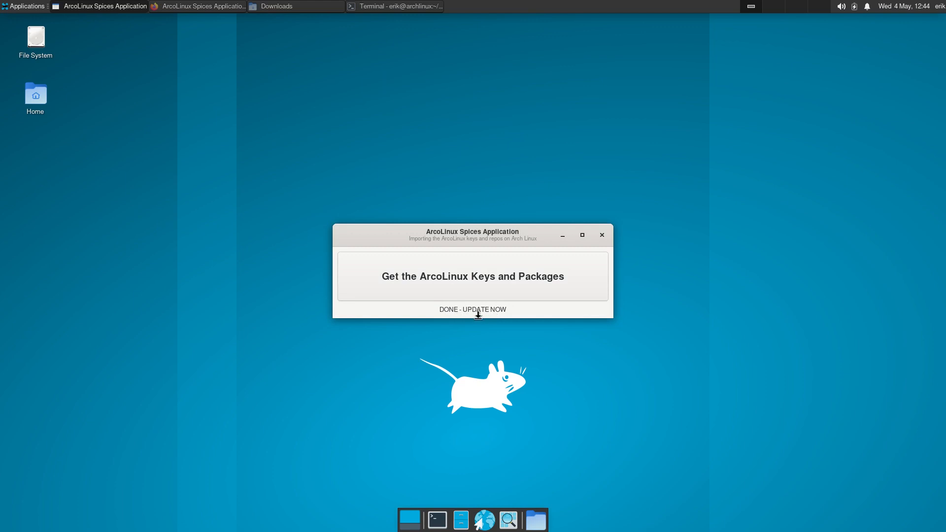
mouse_move(601, 235)
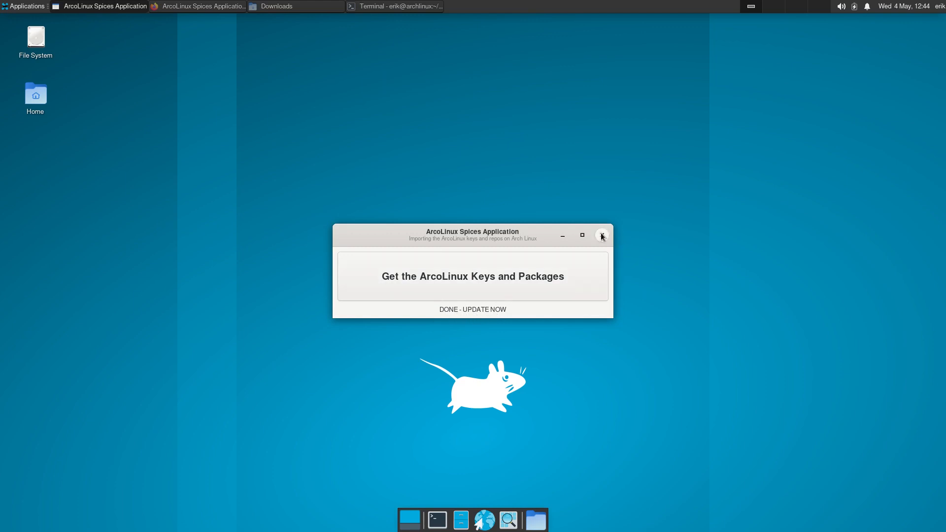
click(393, 6)
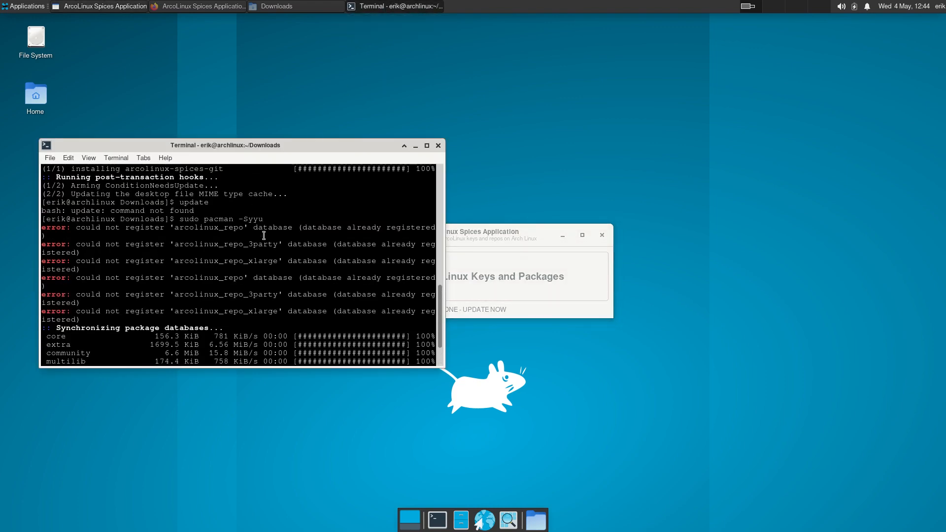
mouse_move(420, 265)
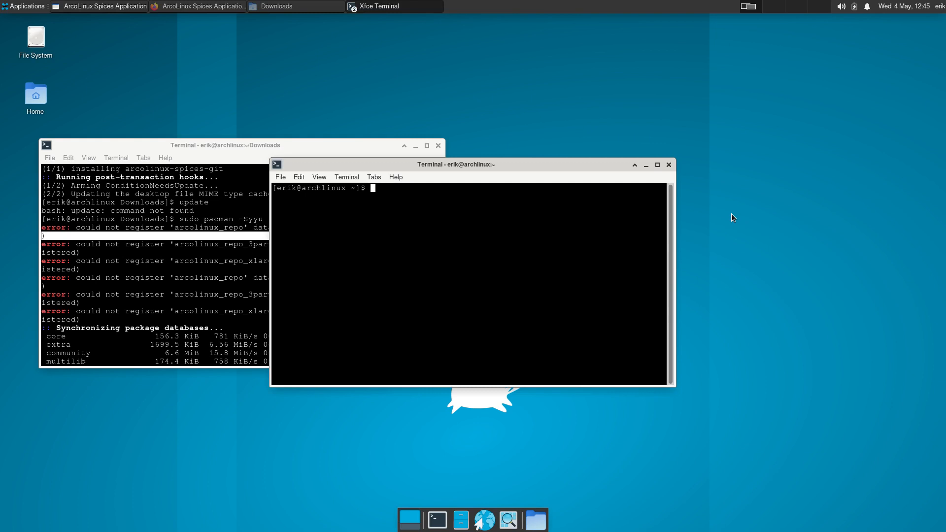
Type update in a new home-folder terminal, which returns 'command not found'
text(update)
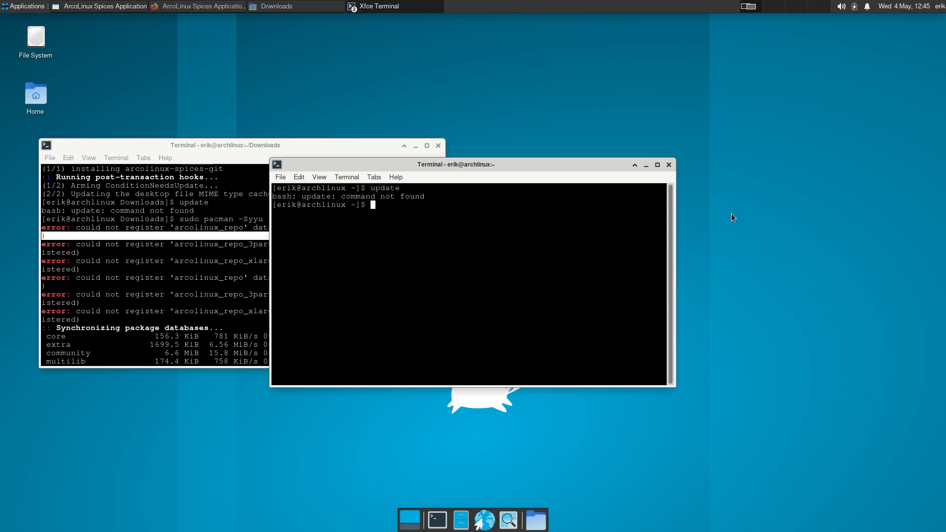
Run sudo pacman -Syyu to sync the ArcoLinux repos; it reports nothing to do
text(sudo pacman -Syyu)
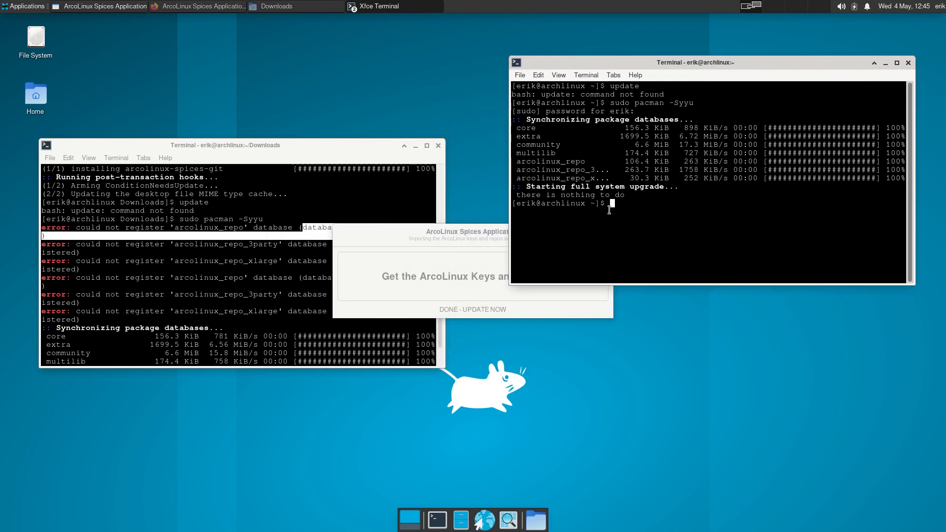
Tab-complete sudo pacman -S arcol to see 230 arcolinux packages, then cancel
text(sudo pacman)
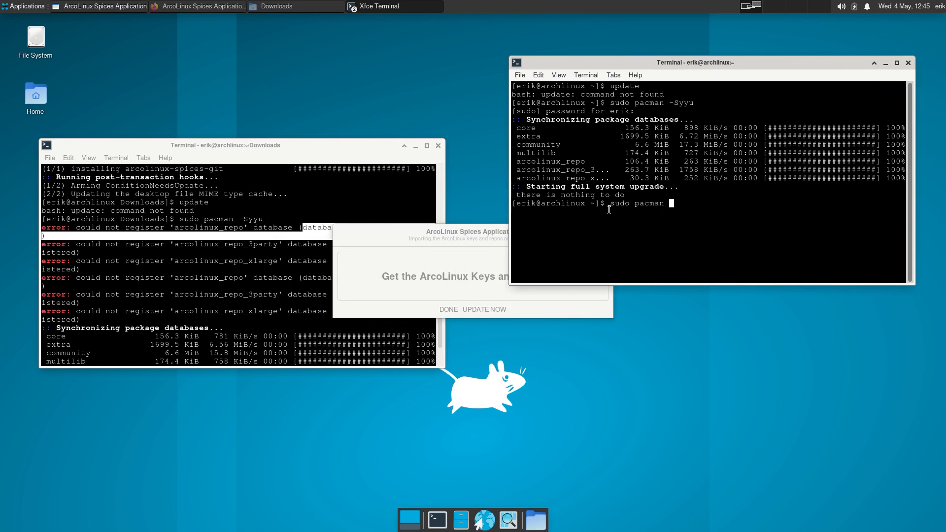
text(-S arcol)
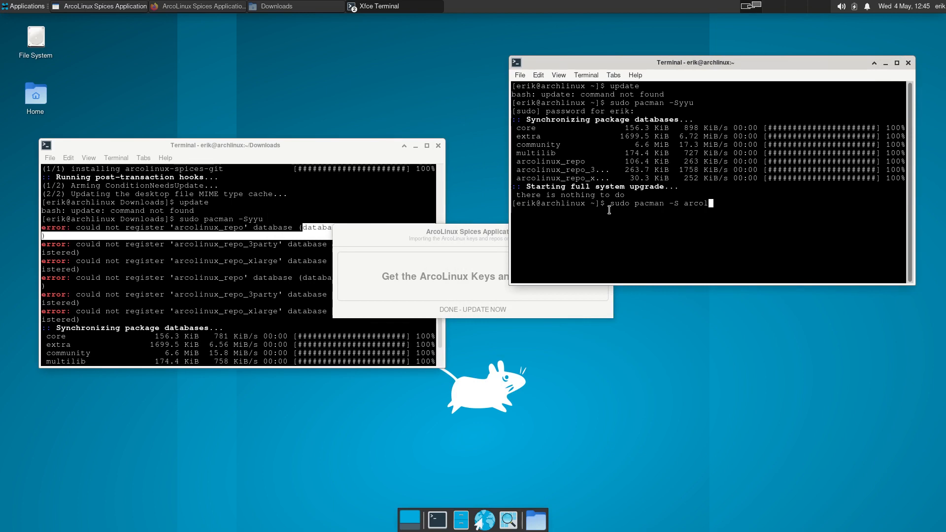
key(Tab)
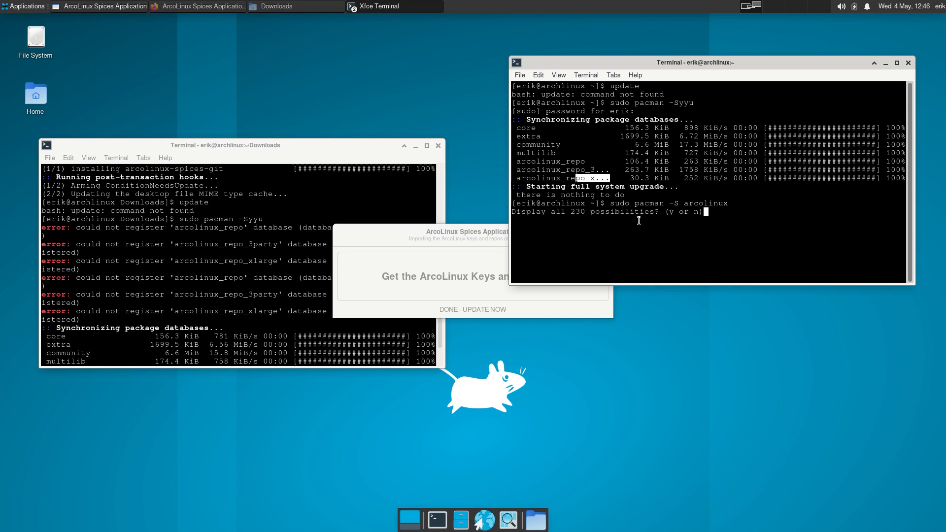
key(ctrl+c)
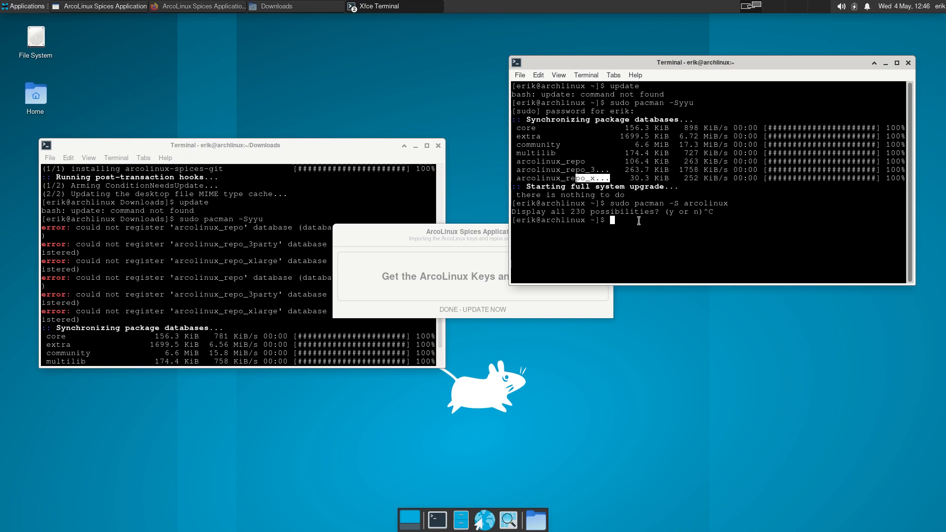
Type and erase example package names (sublime-text-4, meld, yay, pc, paru), leaving an empty prompt
text(sudo pacman)
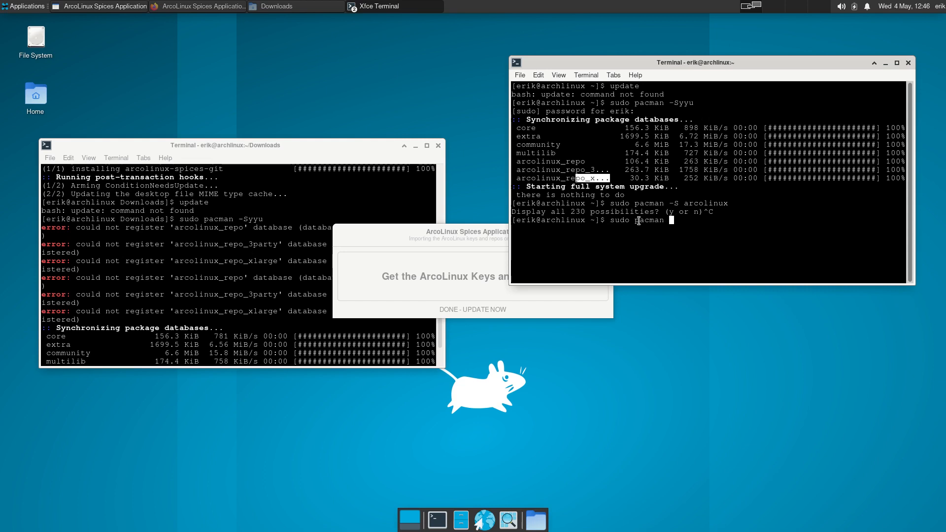
text(sublime-text-4)
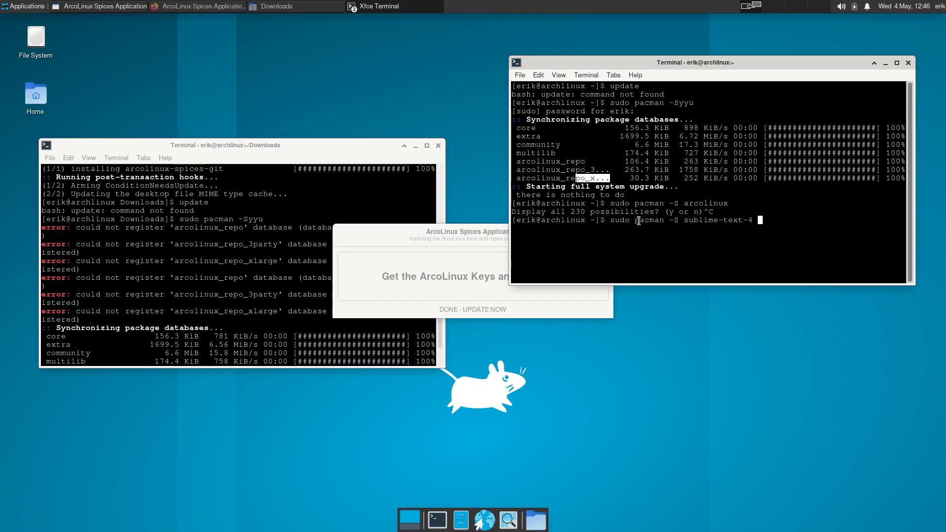
text(meld)
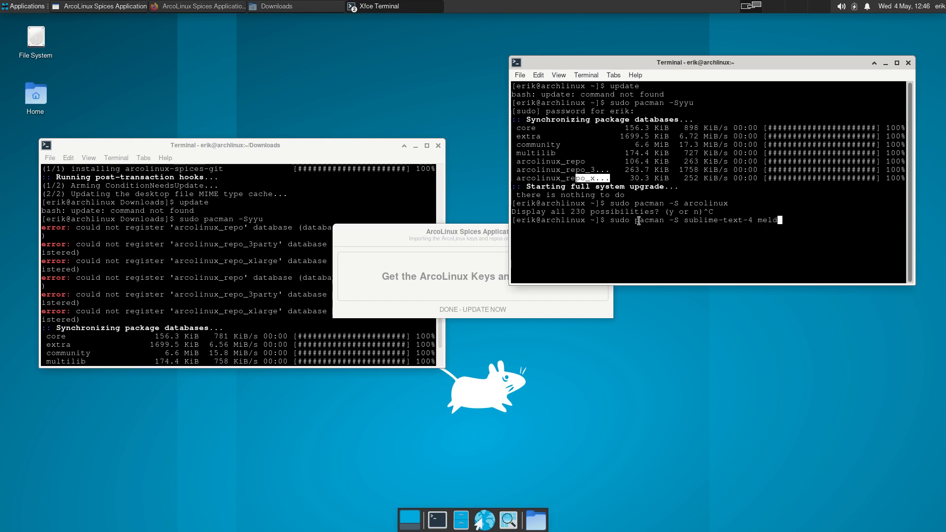
key(BackSpace)
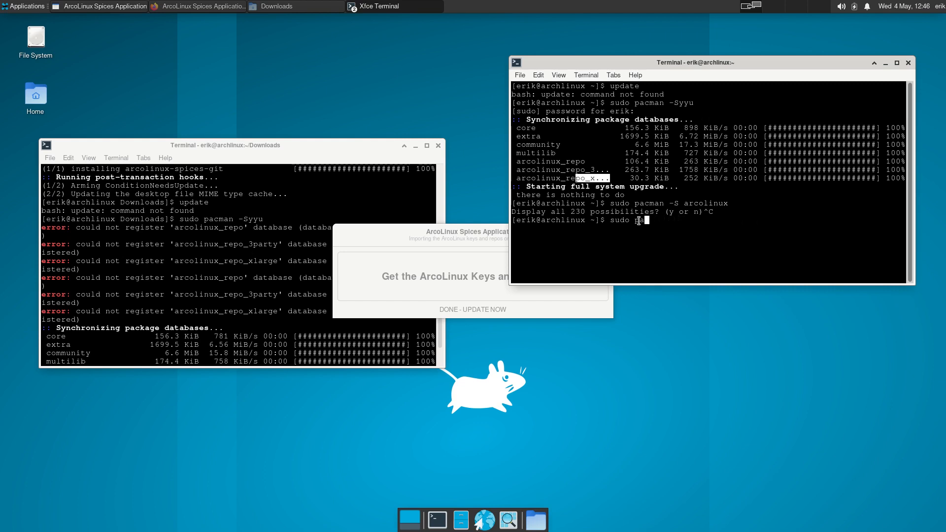
text(yay)
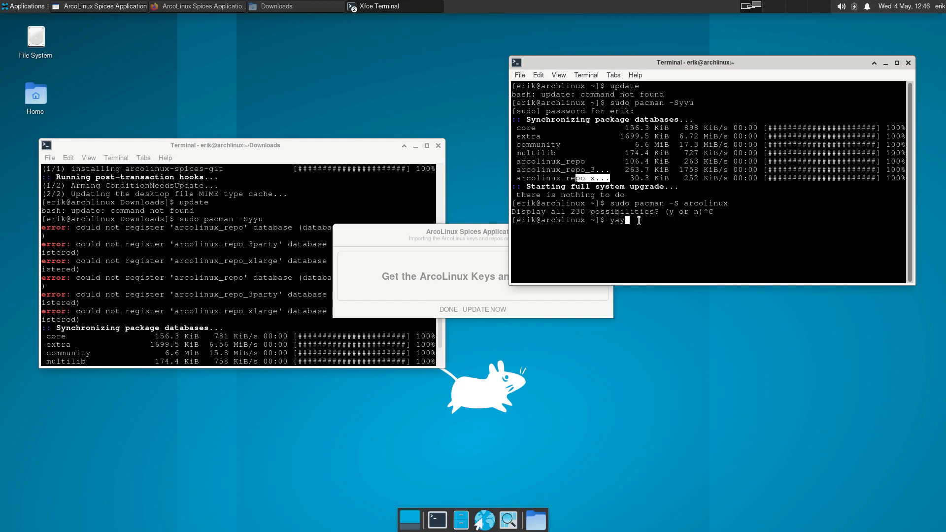
text(pc)
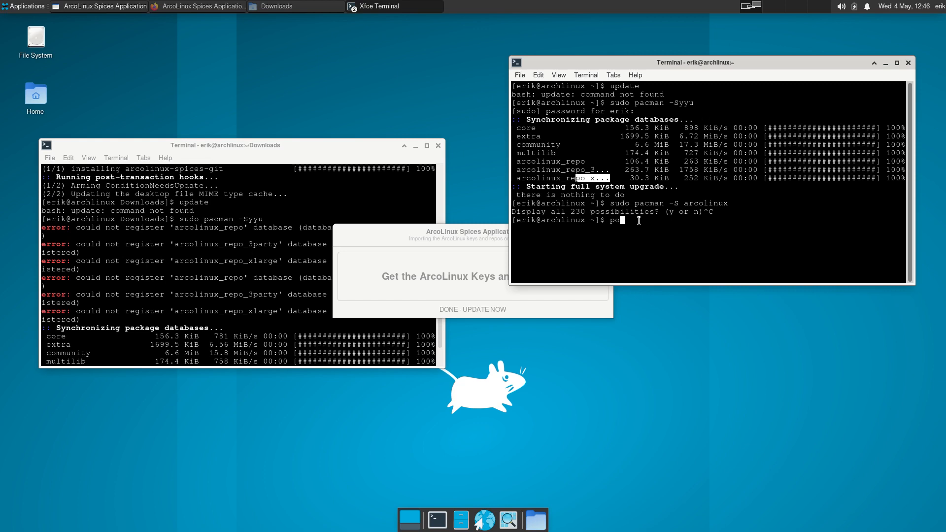
text(paru)
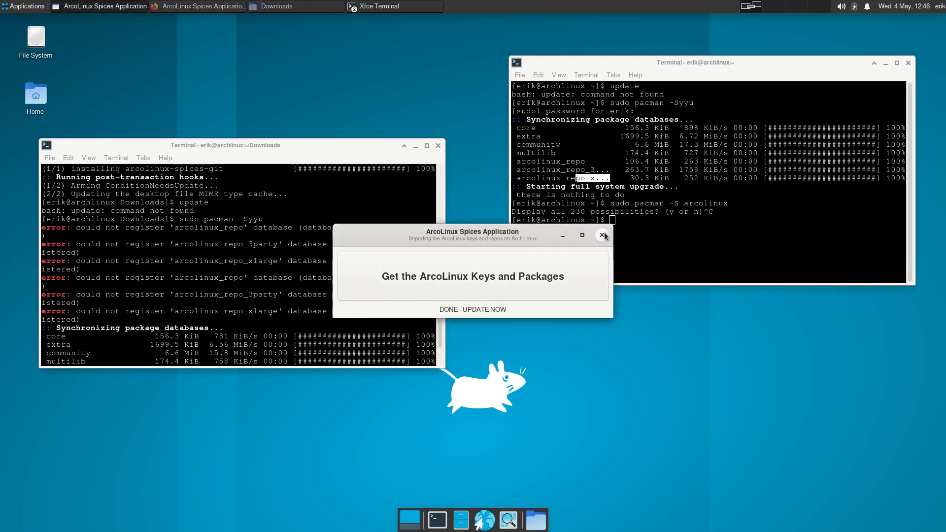
Close Spices, rerun sudo pacman -Syyu (nothing to do), then center and close the terminal
click(602, 234)
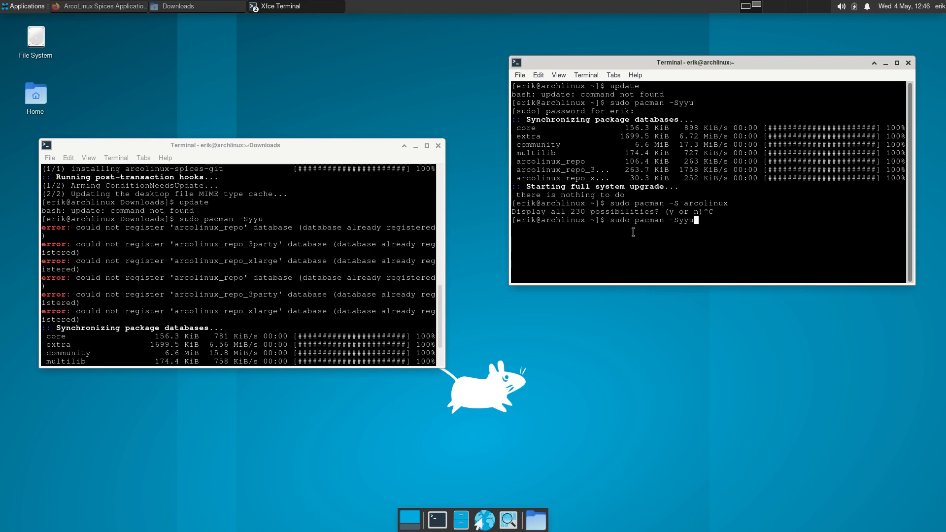
key(Return)
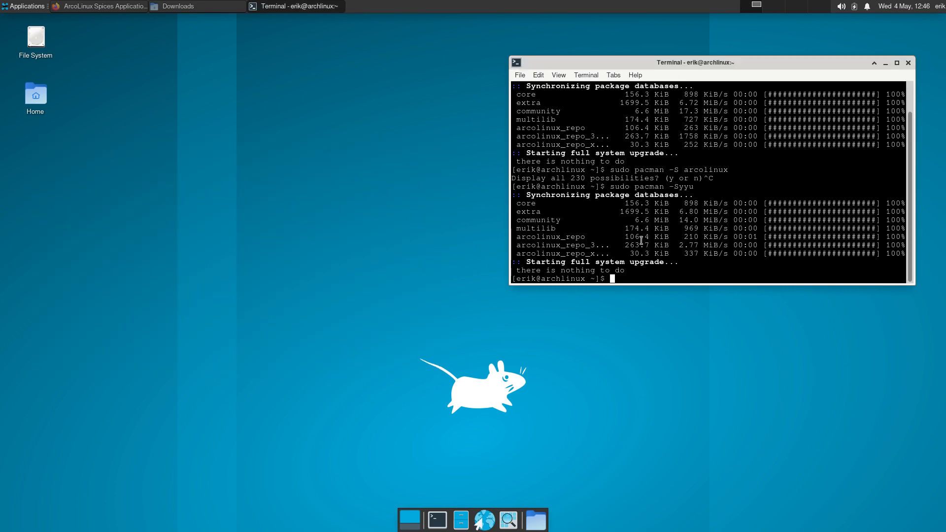
drag(695, 62, 399, 76)
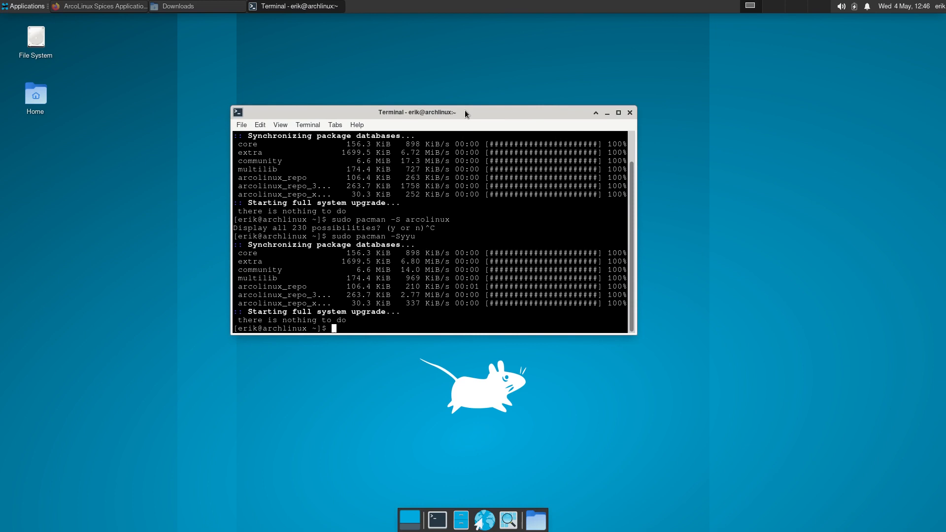
click(630, 113)
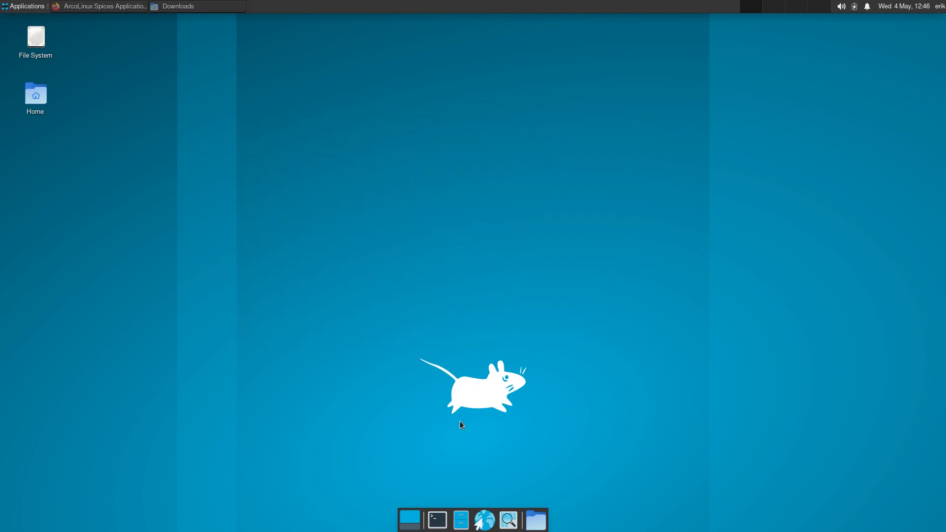
mouse_move(329, 195)
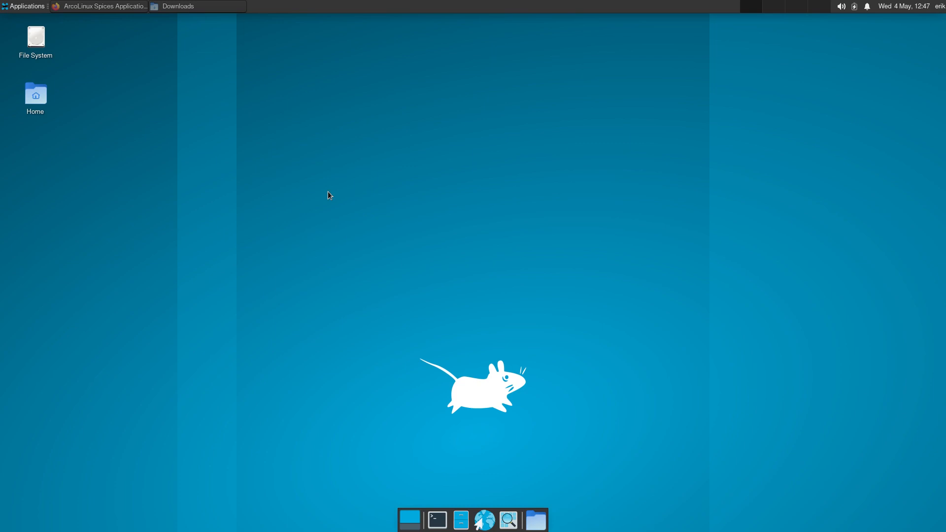
mouse_move(338, 183)
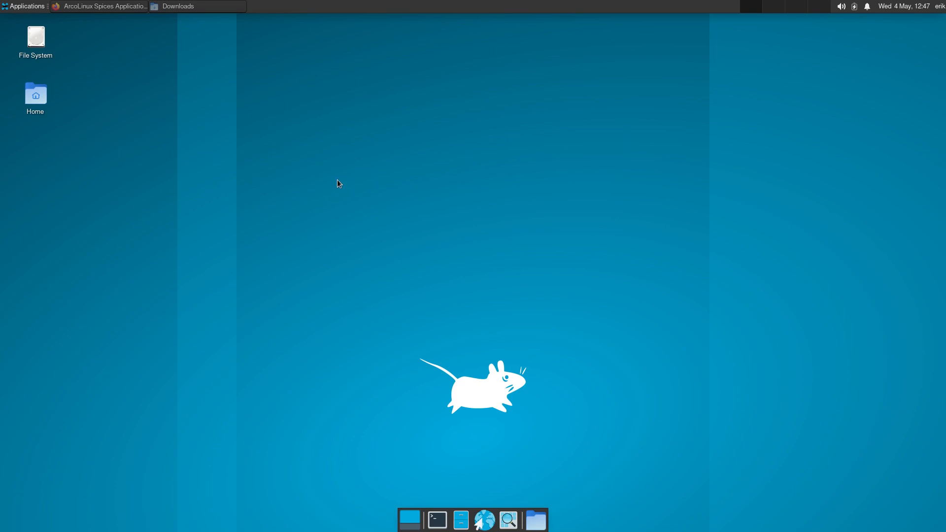
mouse_move(442, 422)
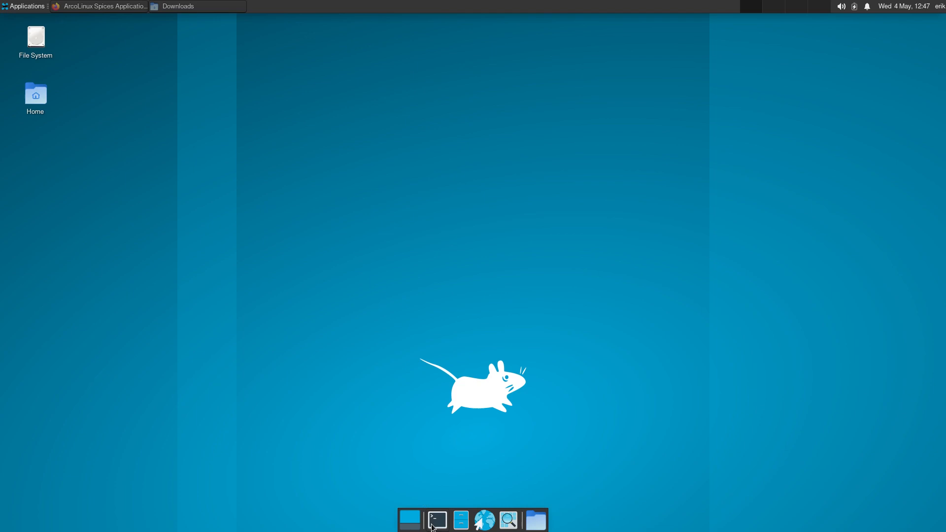
click(436, 519)
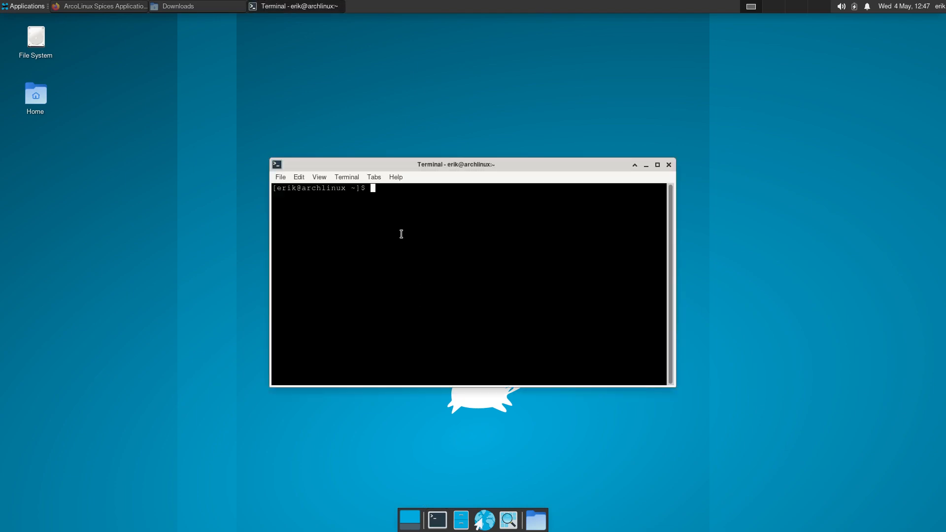
Run sudo pacman -S archlinux-tweak-tool-dev-git, reaching the sudo password prompt
text(sudo pacman)
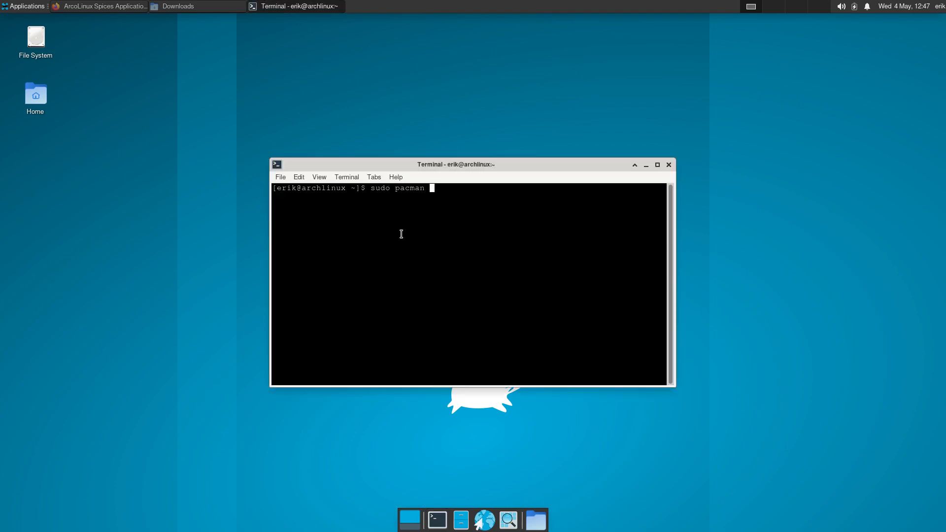
text(-S archlinux-twe)
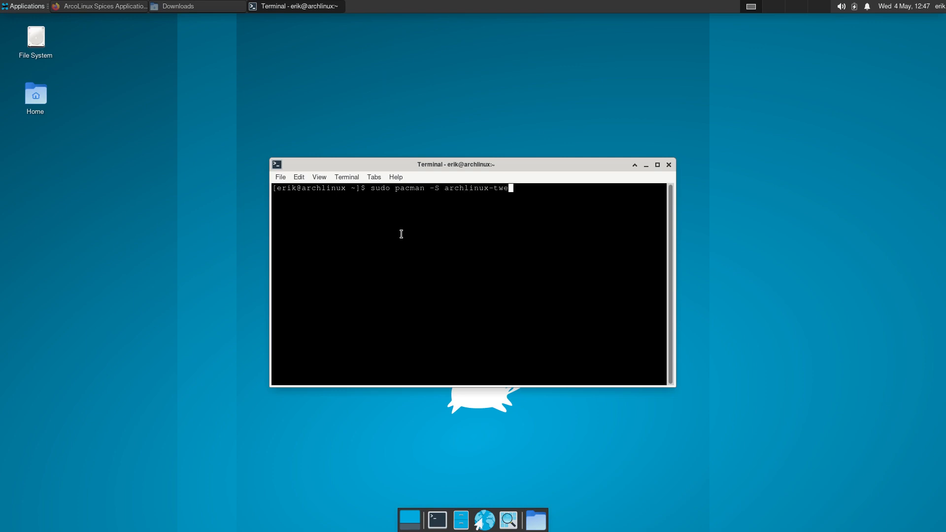
text(ak-tool-dev-git)
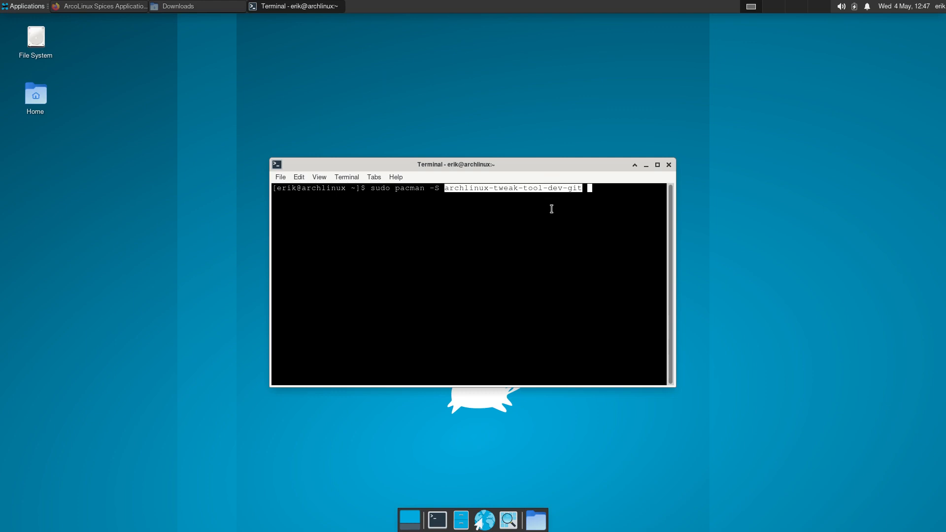
key(Return)
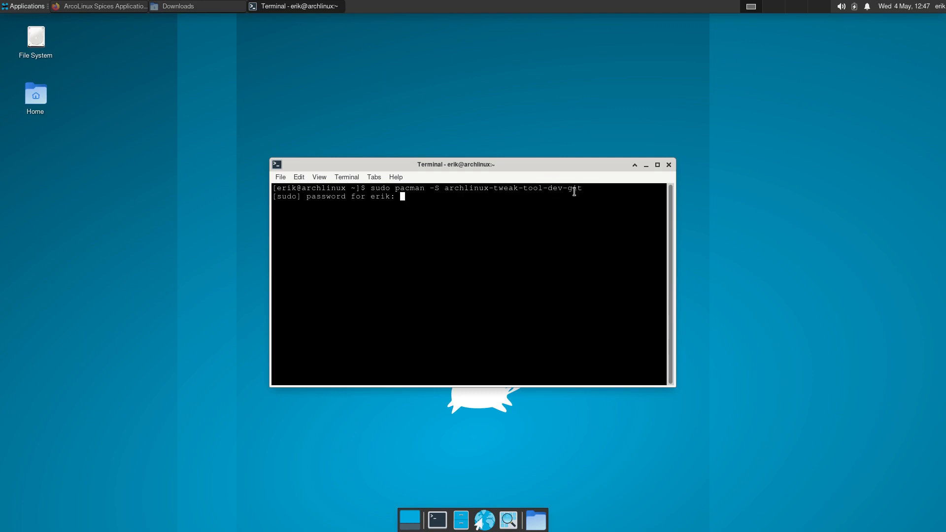